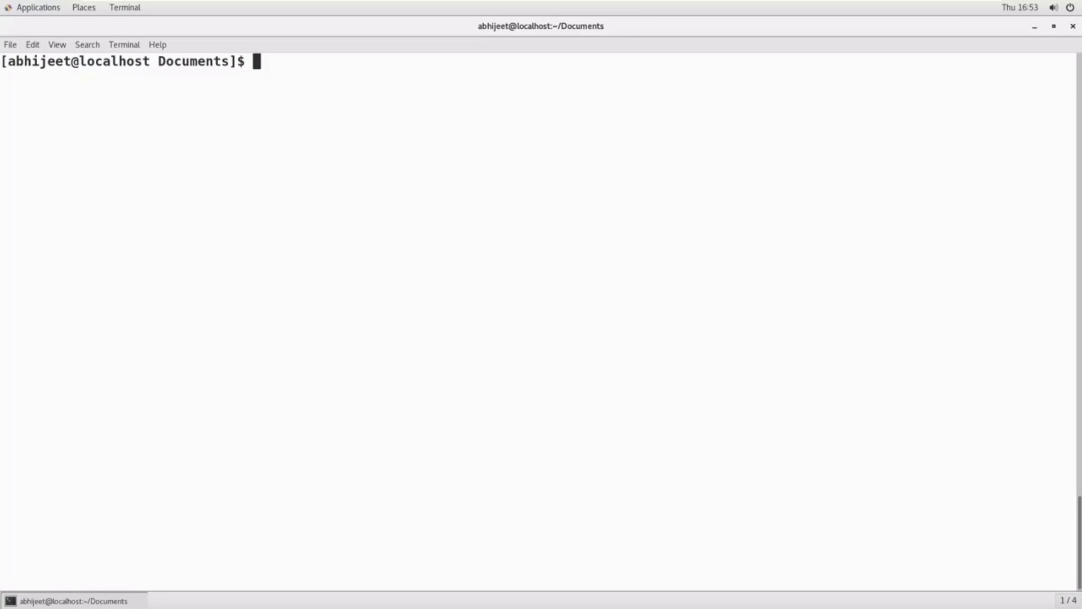
type("pwd")
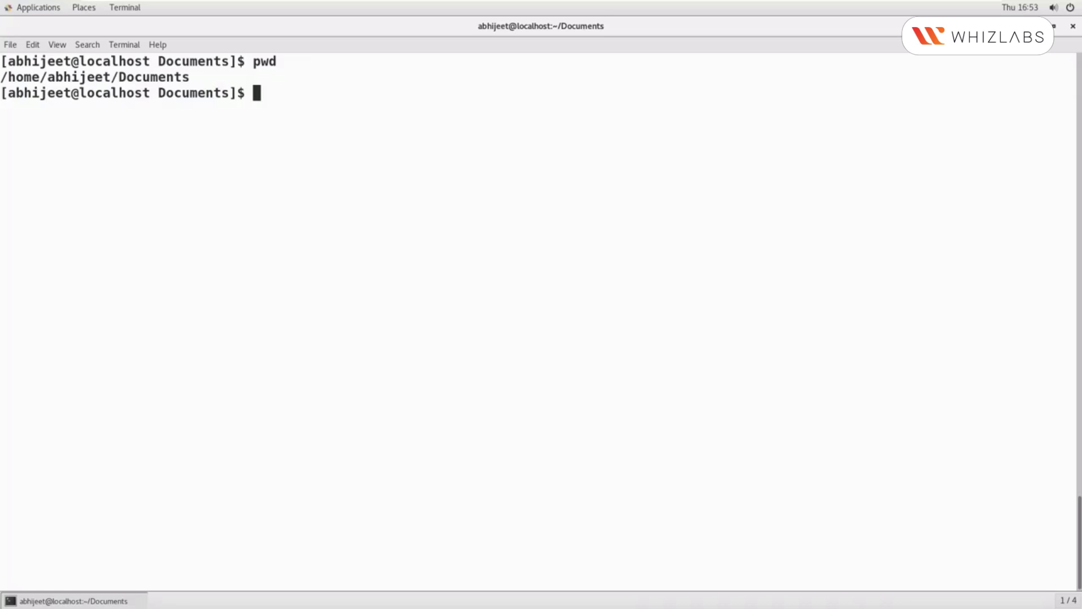
type("t")
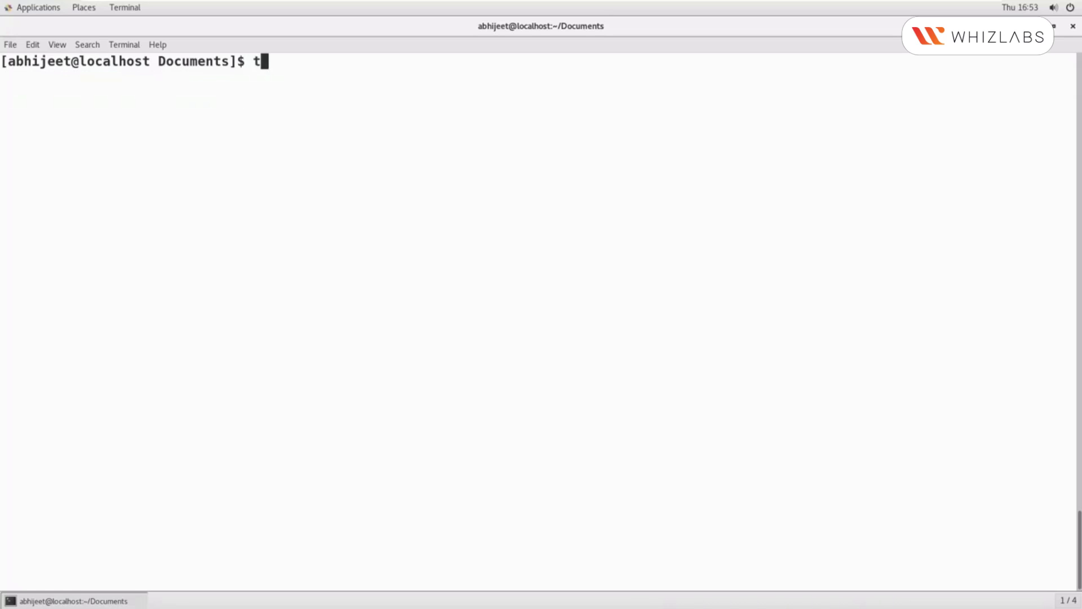
type("ouch simple")
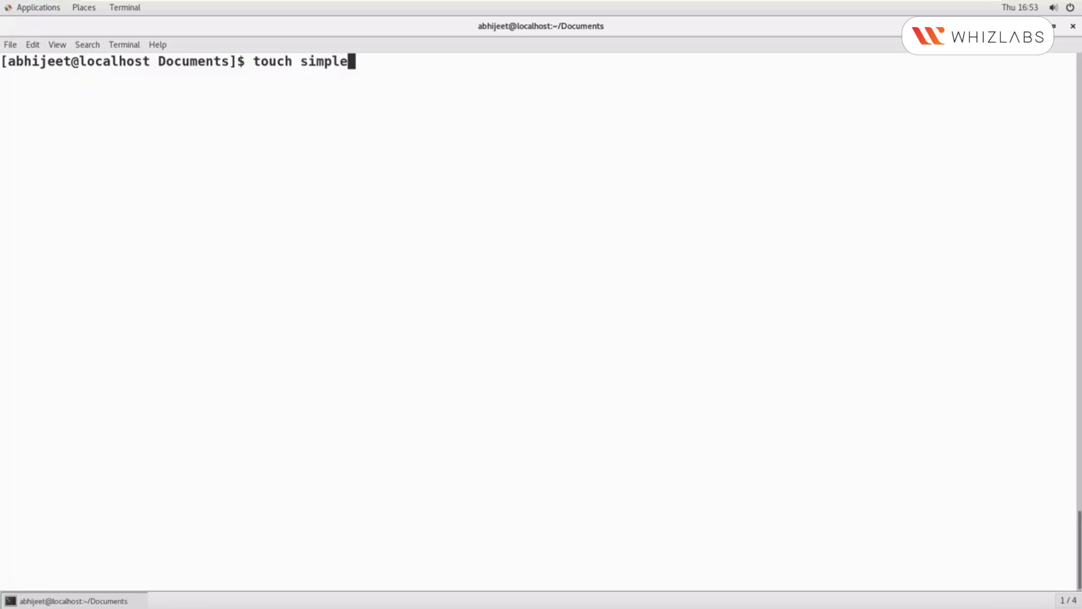
type("script")
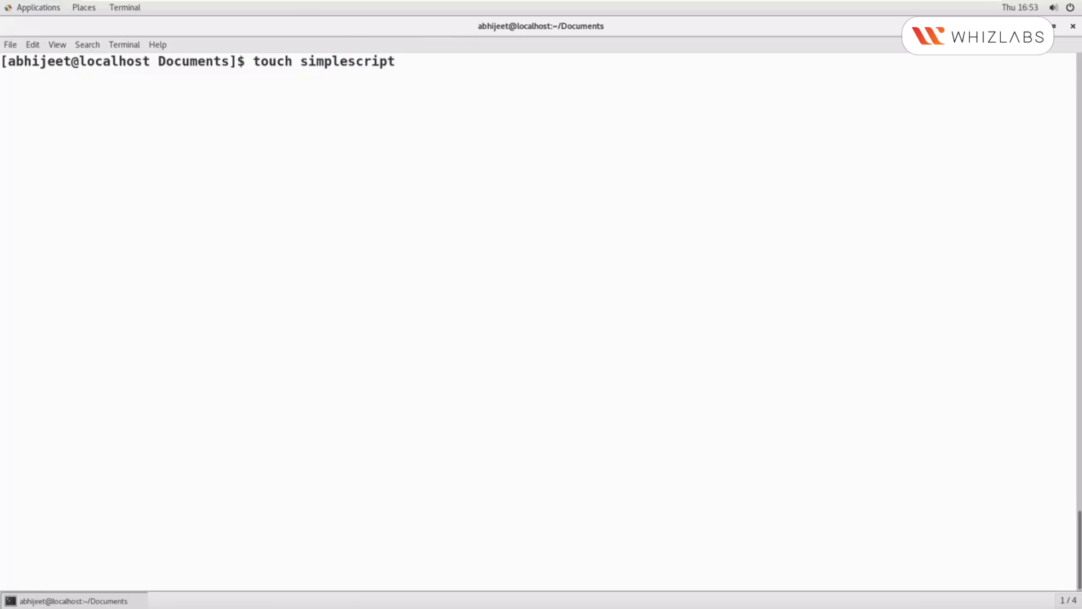
type(".sh")
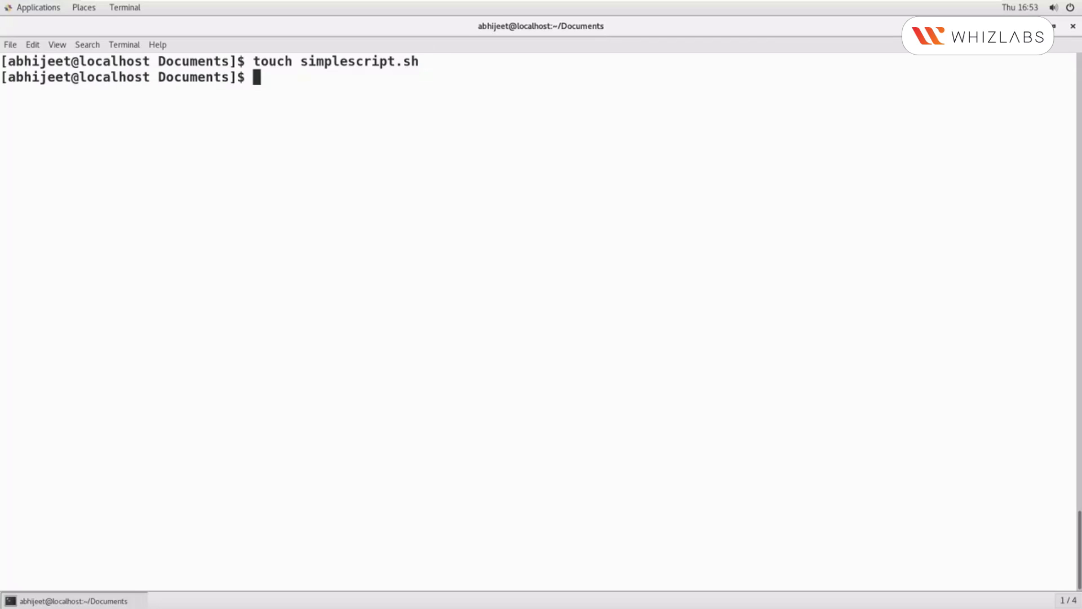
type("vim")
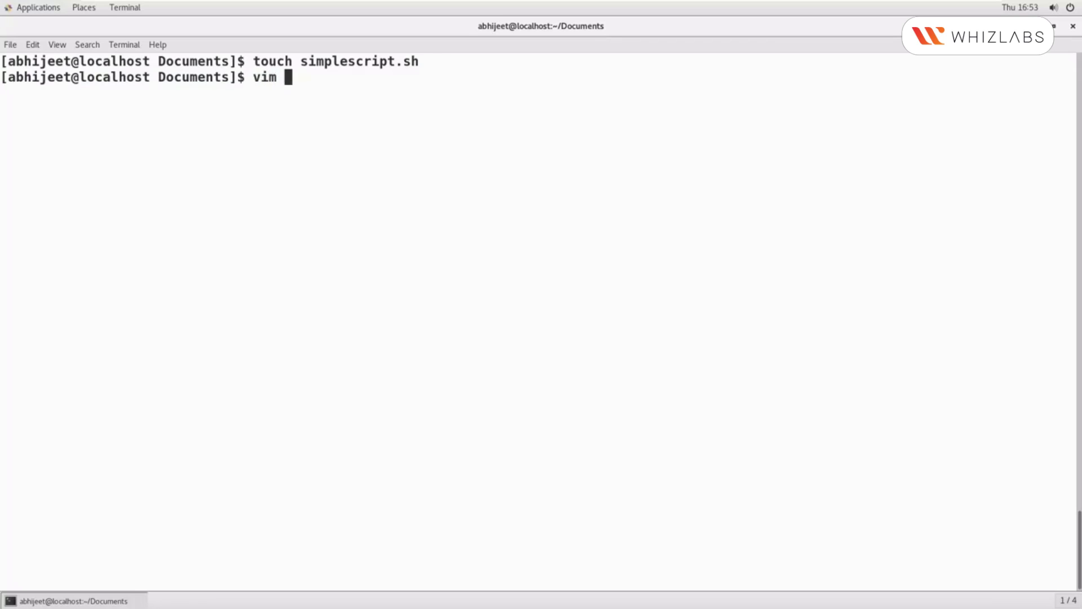
type("simplescript.sh")
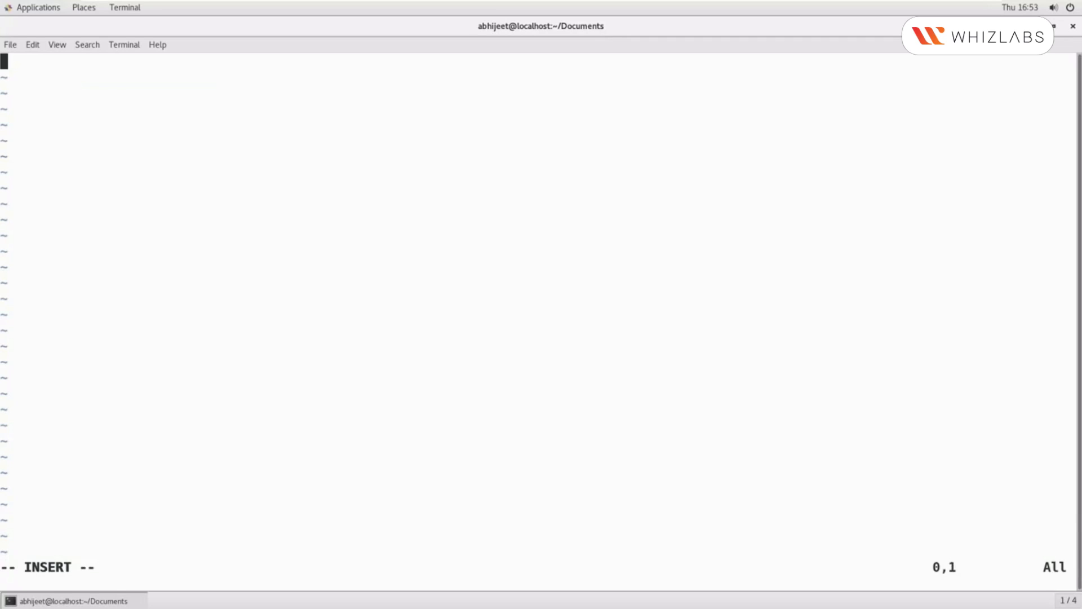
type("#")
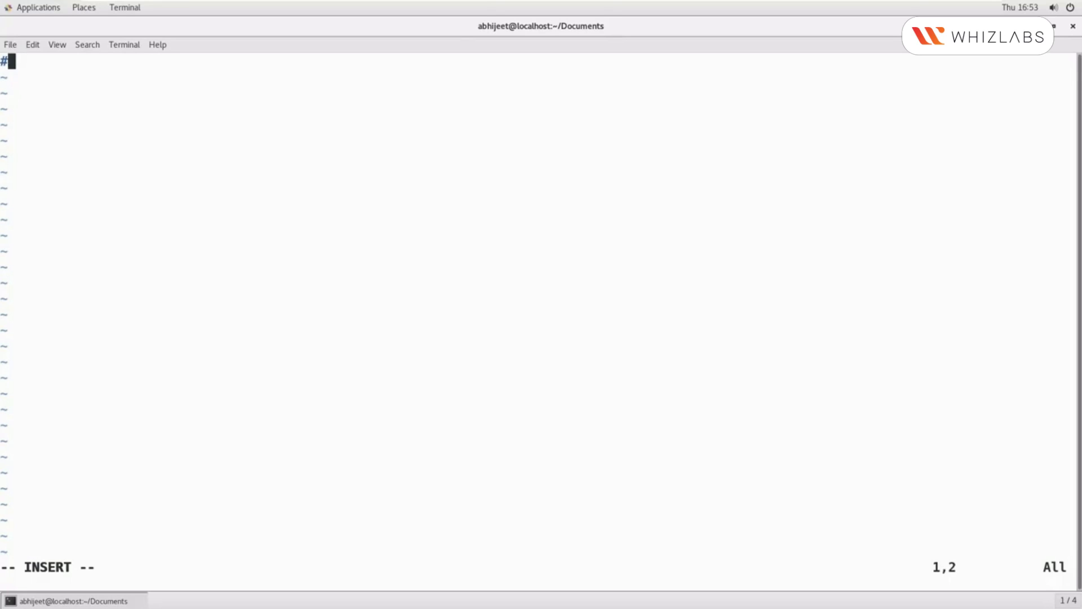
type("! /bin/")
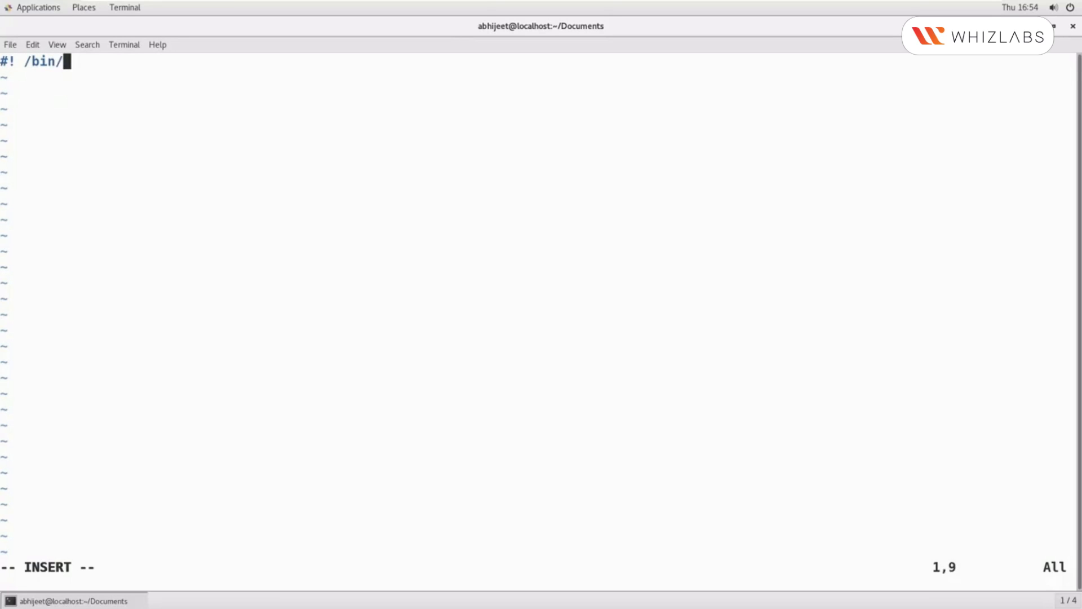
type("bash")
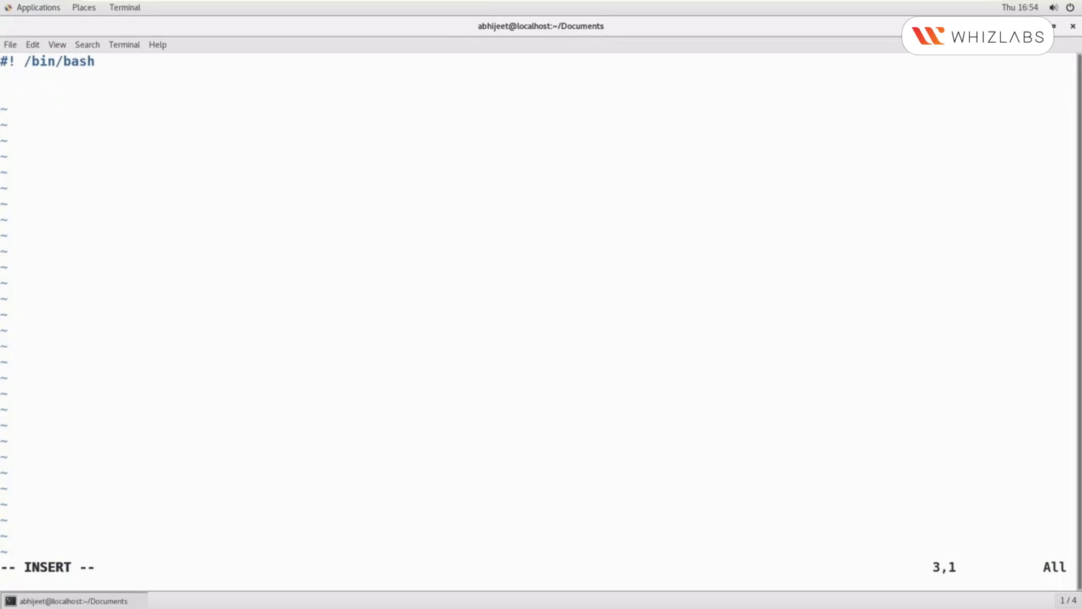
type("e")
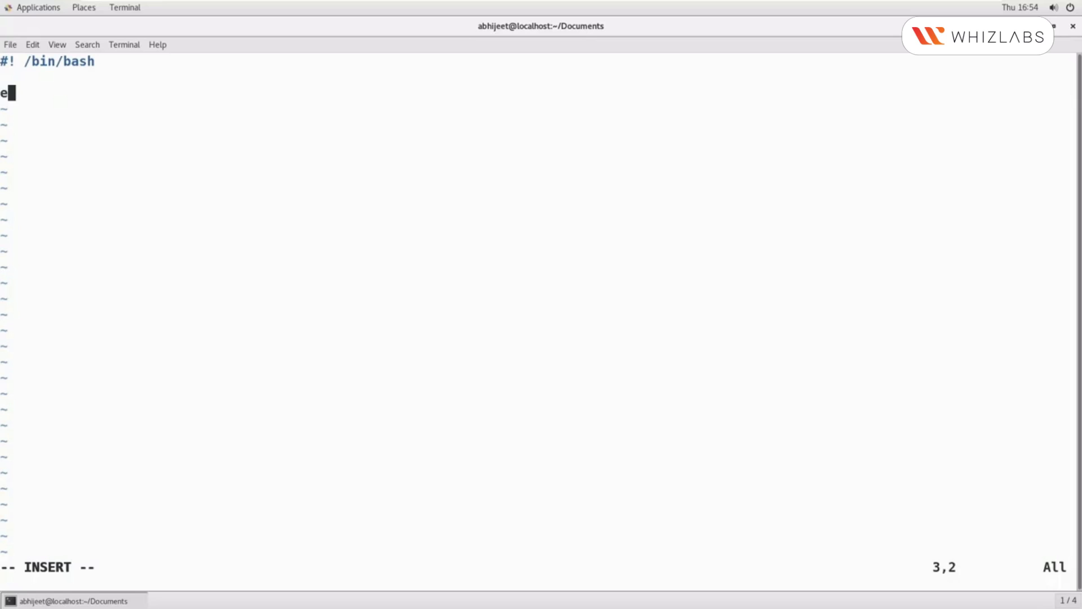
type("cho \"\"")
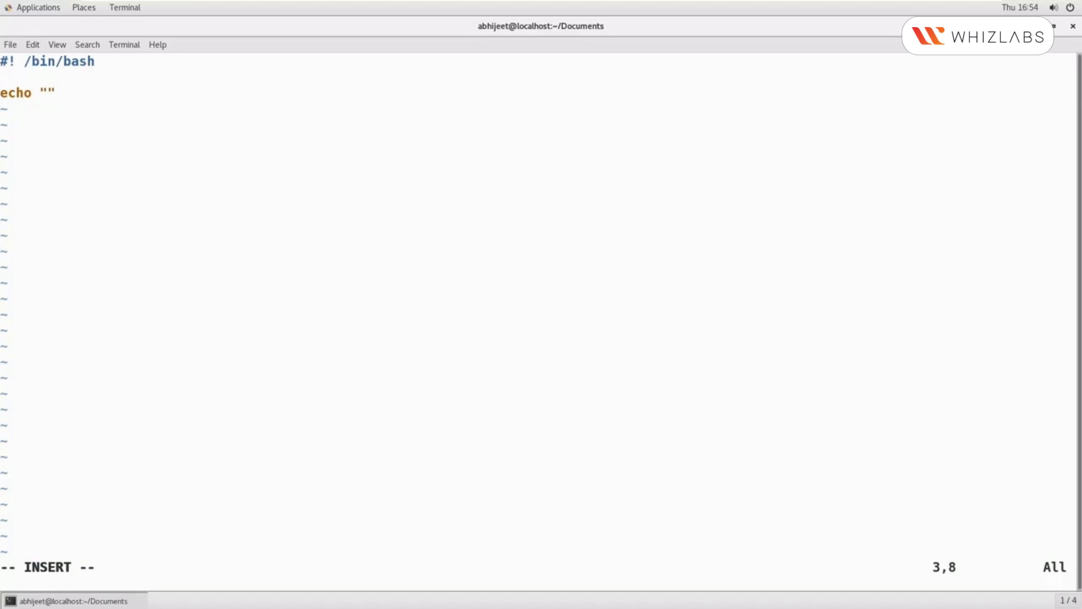
type("Fi")
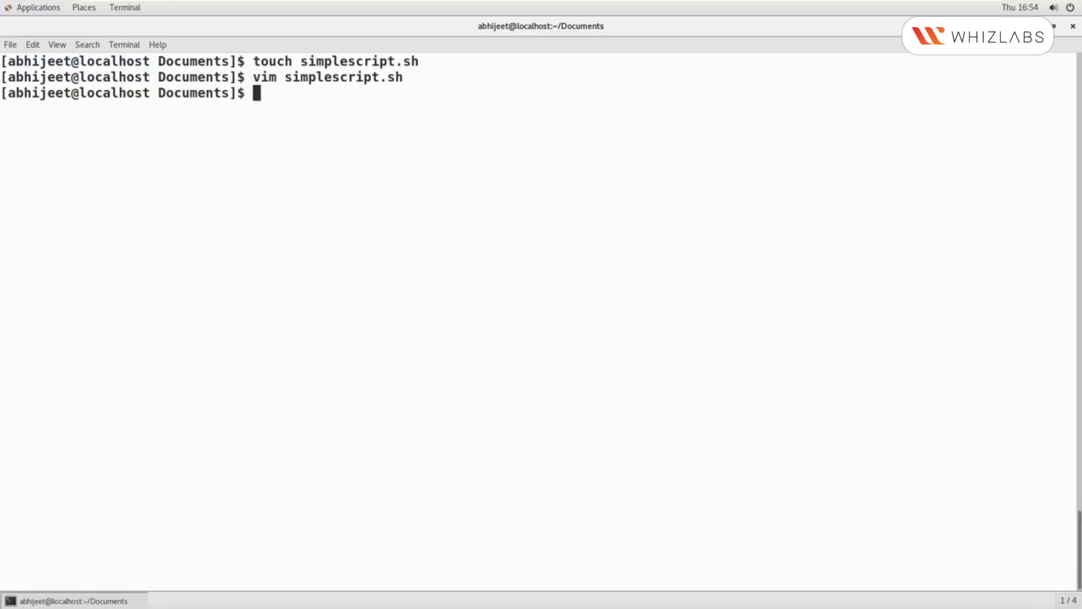
type("cat simplescript.sh")
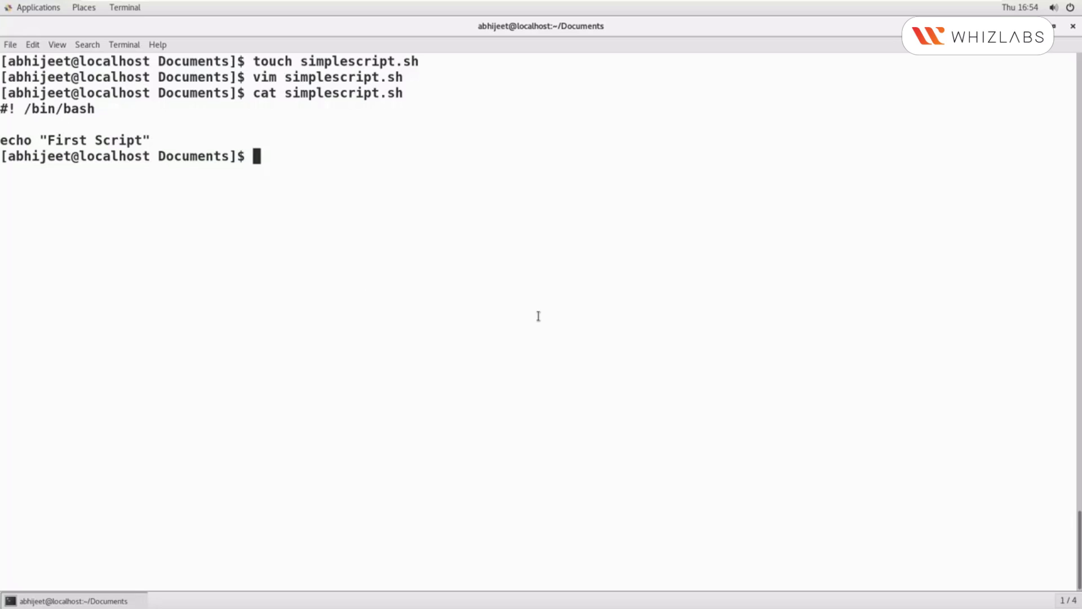
type("chm")
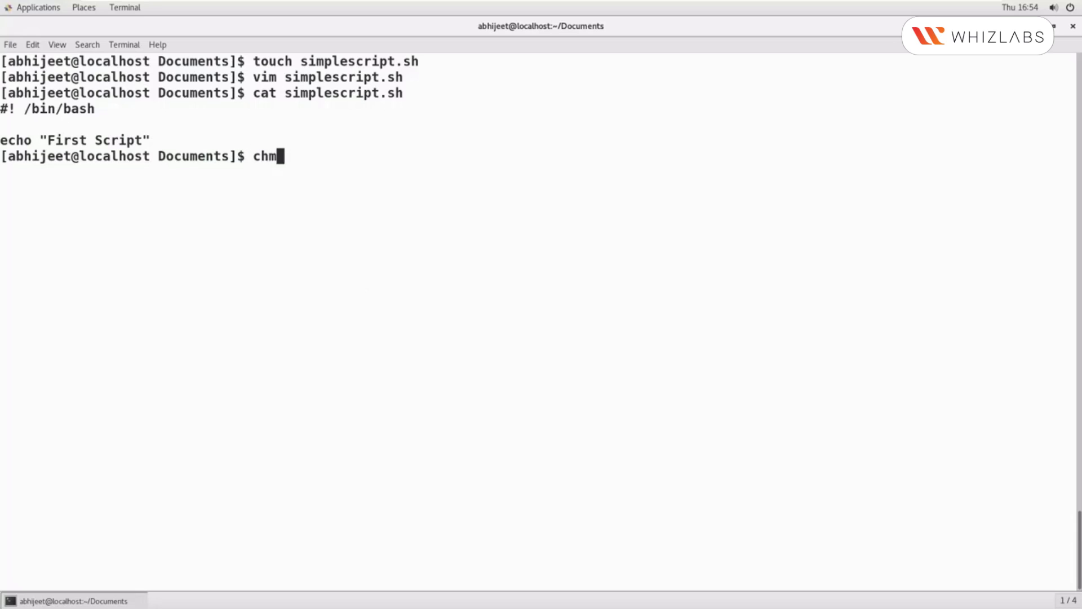
type("od +x")
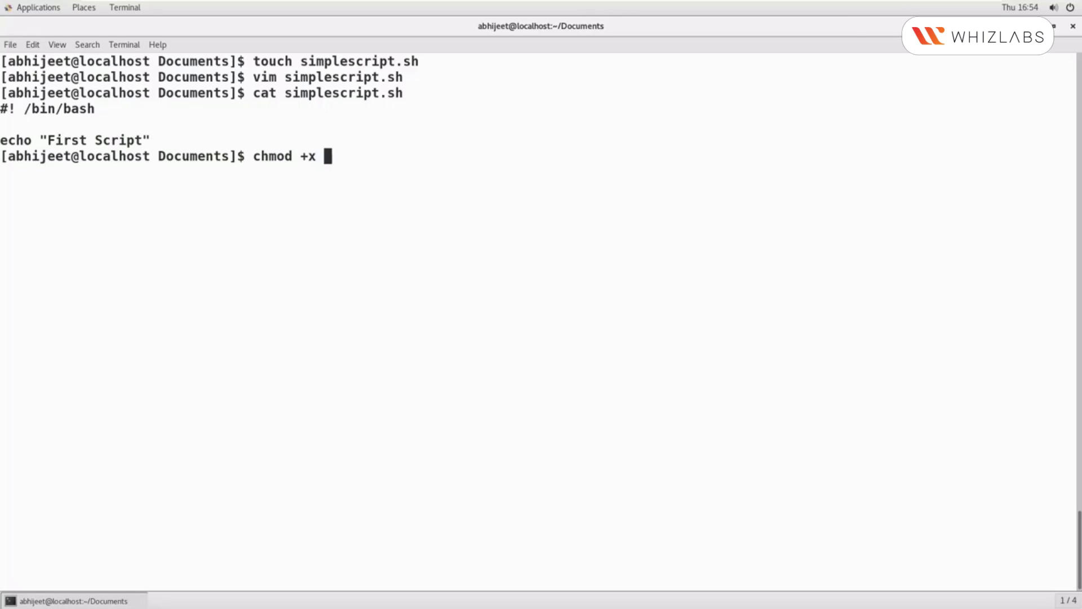
type("simplescript.sh")
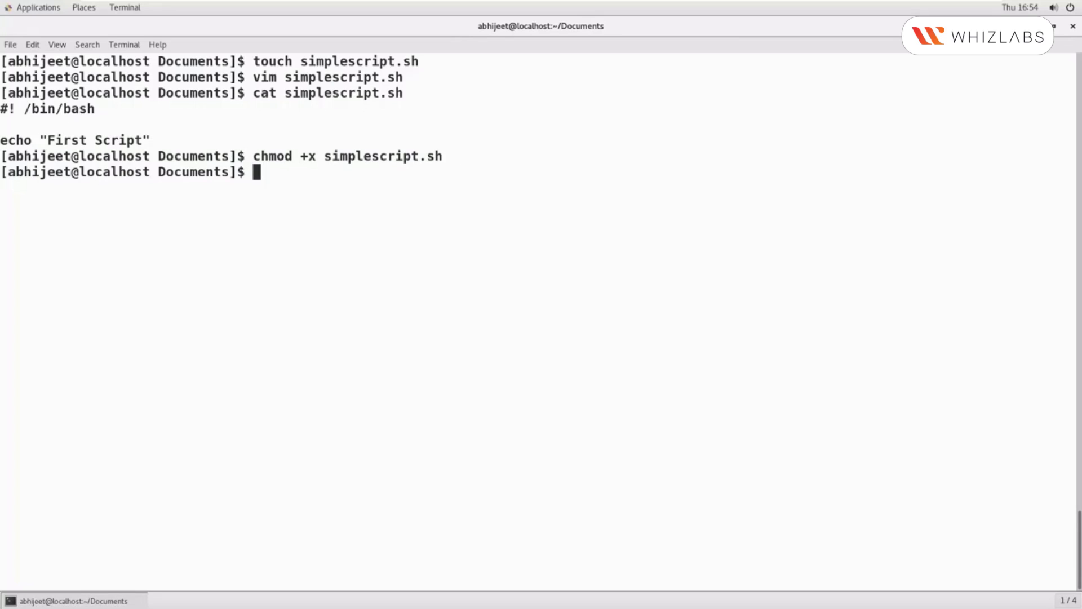
type("ls -l simplescript.sh")
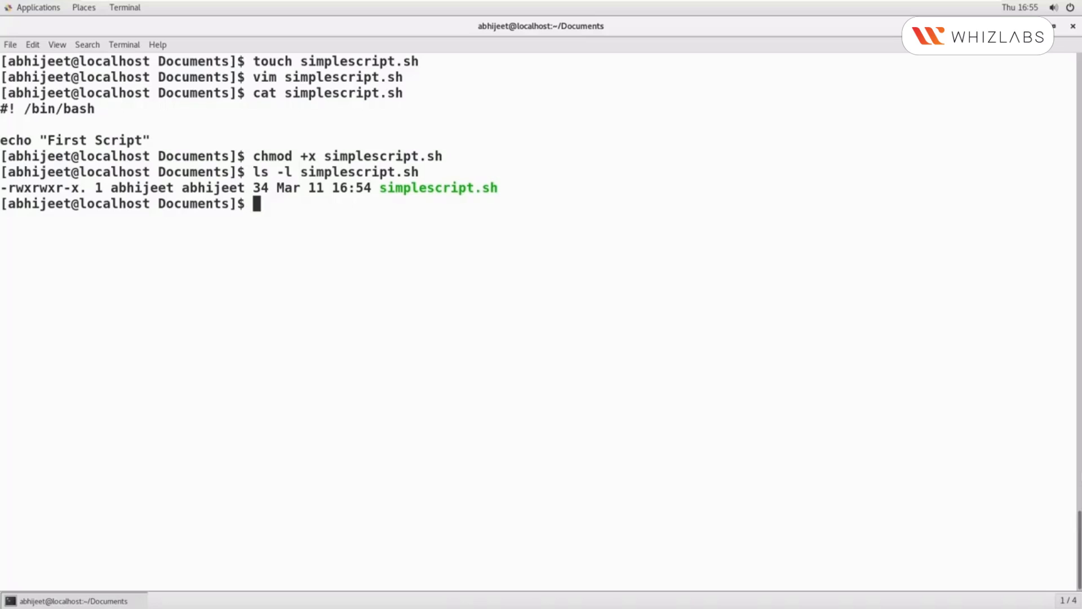
type("./simplescript.sh")
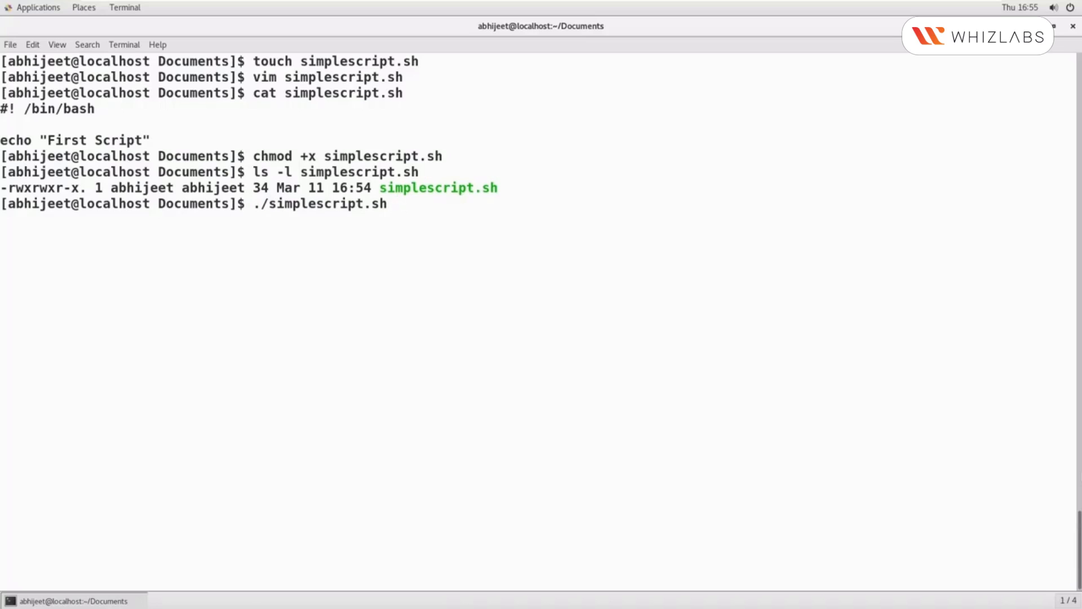